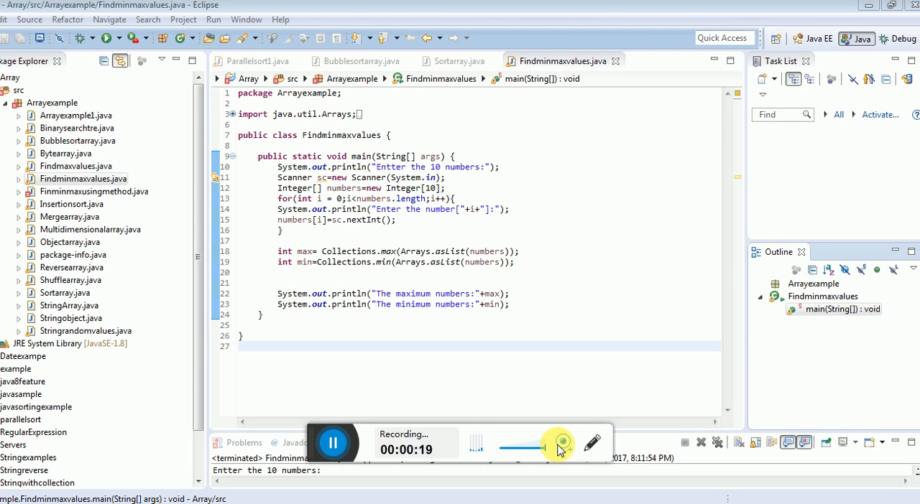
# - Expand the collapsed import block to show Arrays, Collections and Scanner, then select the Findminmaxvalues class name
pyautogui.click(562, 443)
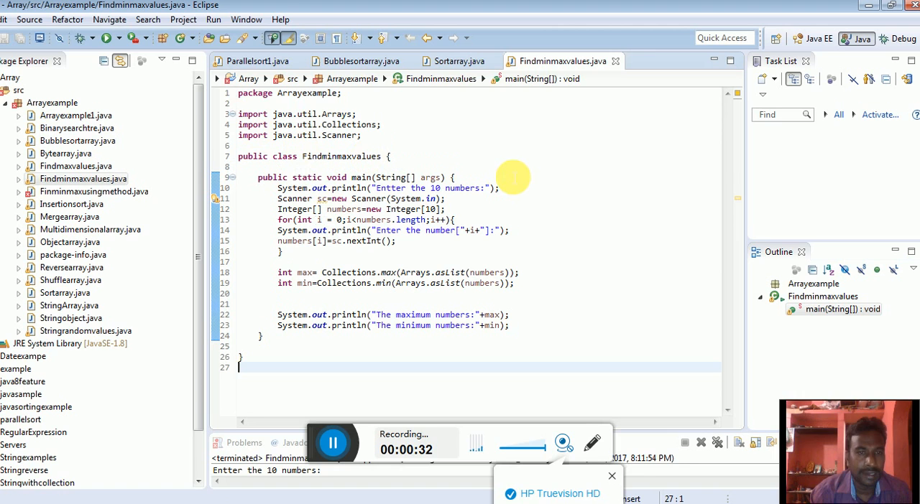
pyautogui.moveTo(246, 185)
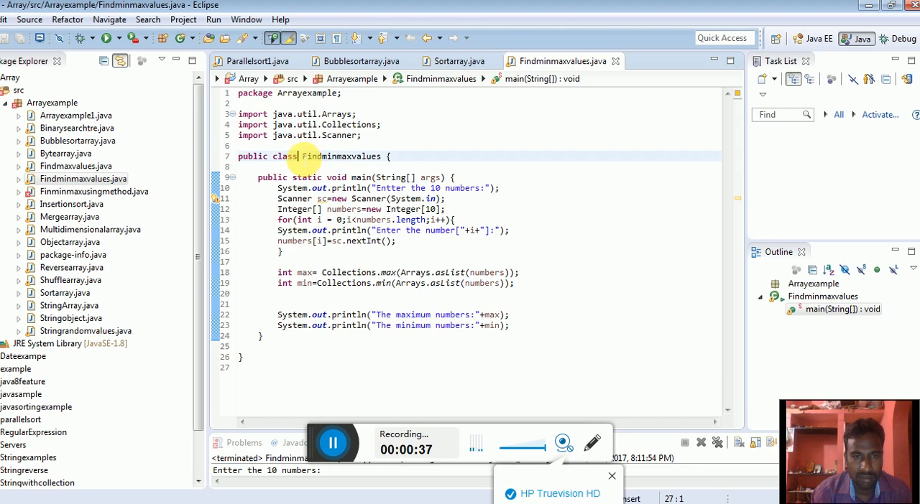
pyautogui.doubleClick(339, 156)
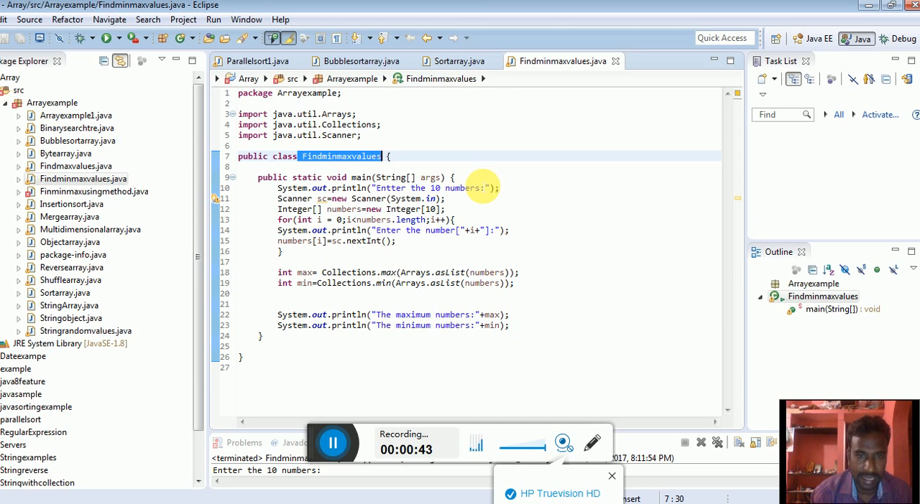
pyautogui.click(395, 178)
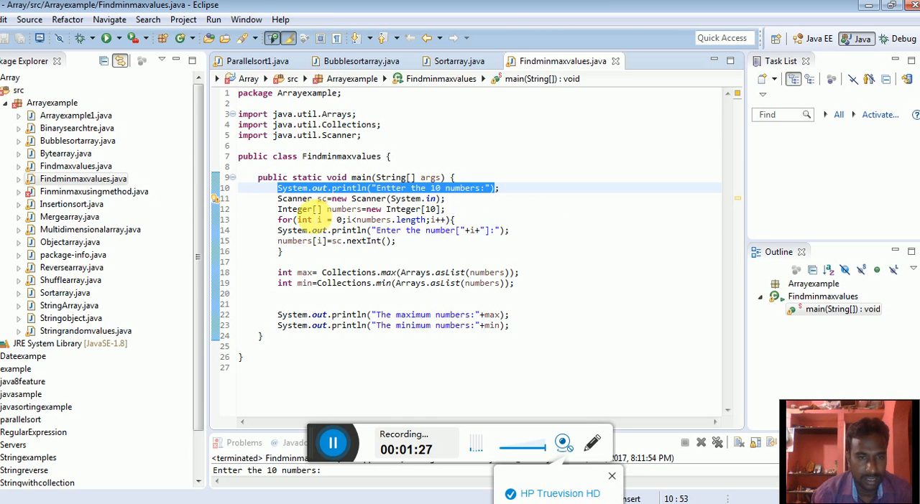
pyautogui.click(359, 199)
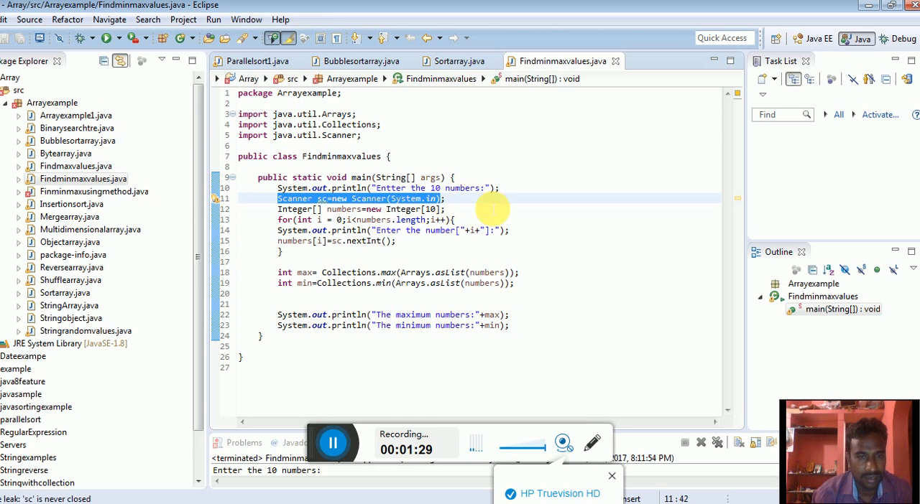
pyautogui.click(288, 209)
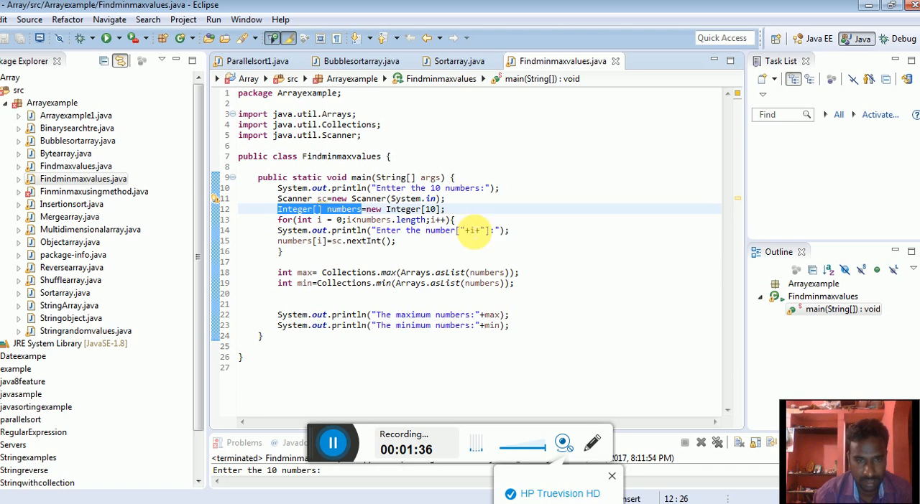
pyautogui.click(338, 219)
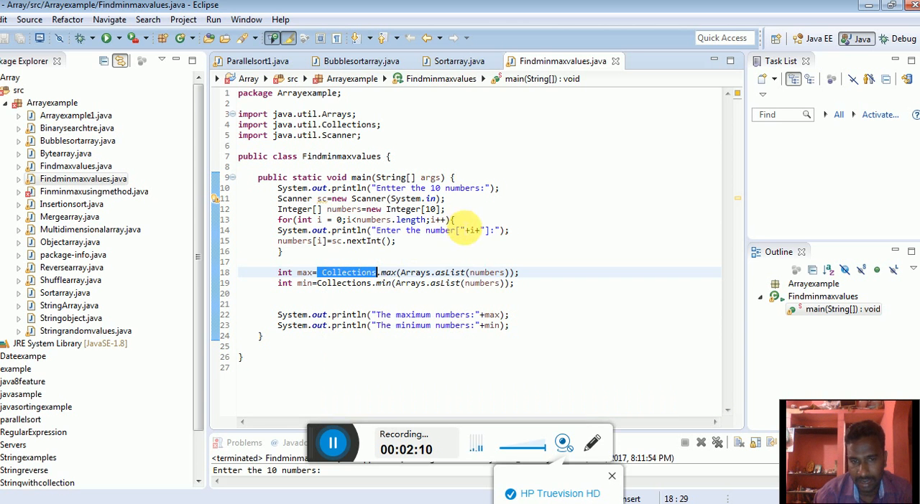
pyautogui.moveTo(349, 273)
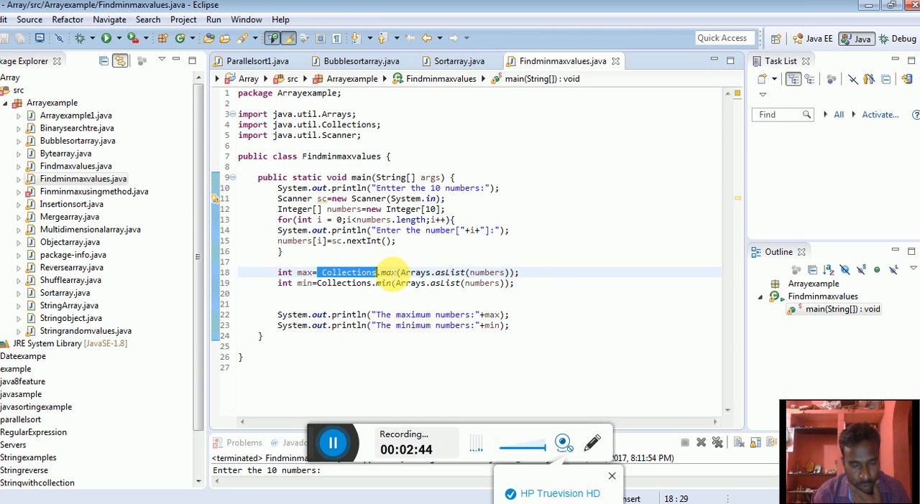
pyautogui.moveTo(416, 272)
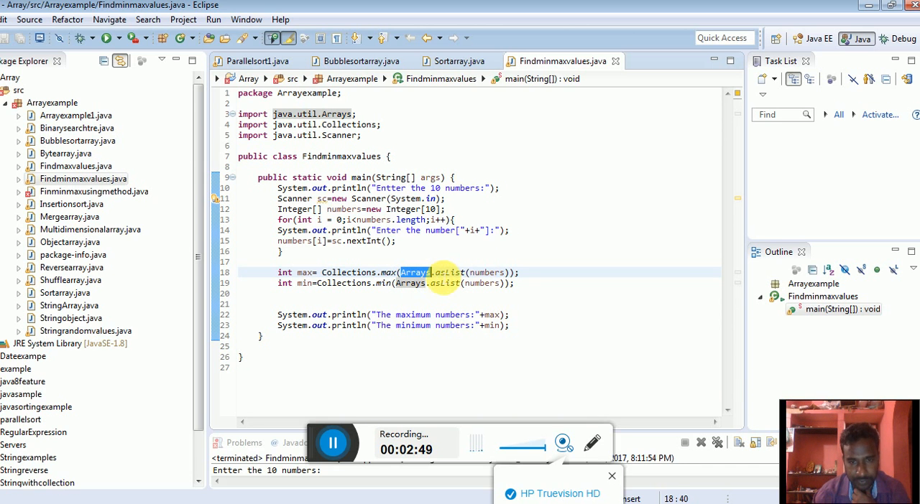
pyautogui.moveTo(446, 283)
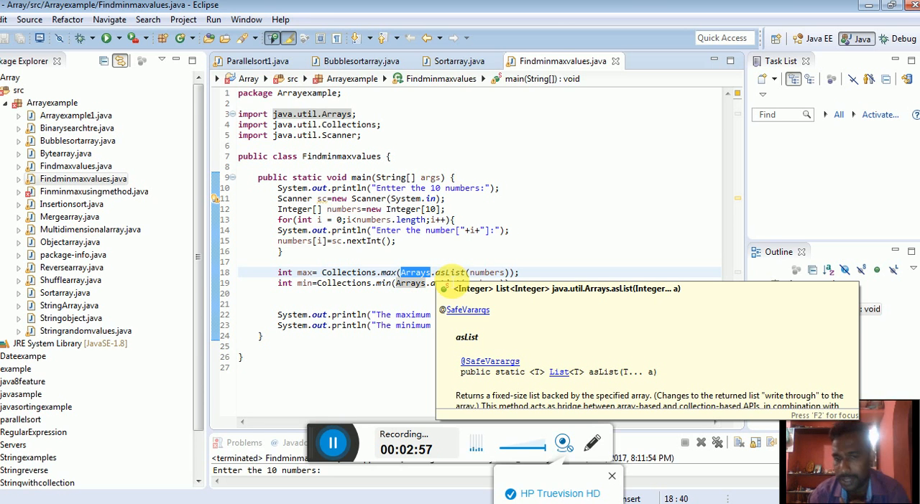
pyautogui.moveTo(487, 272)
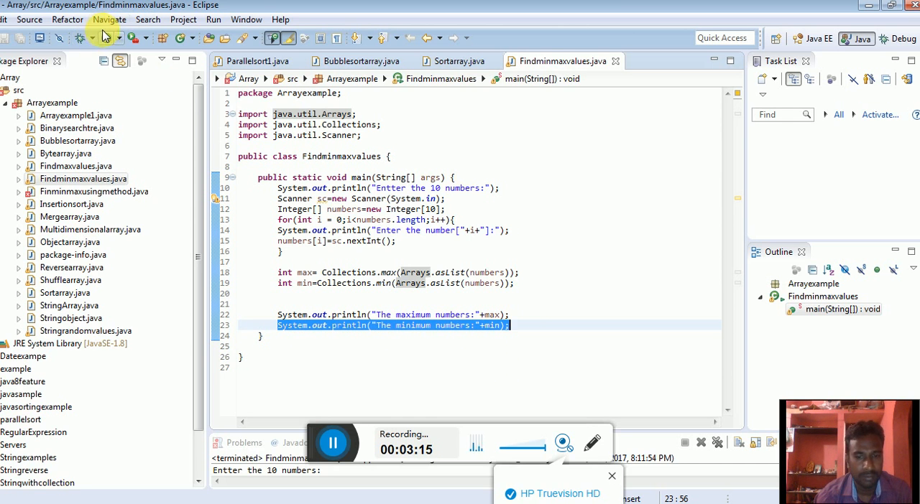
pyautogui.moveTo(105, 38)
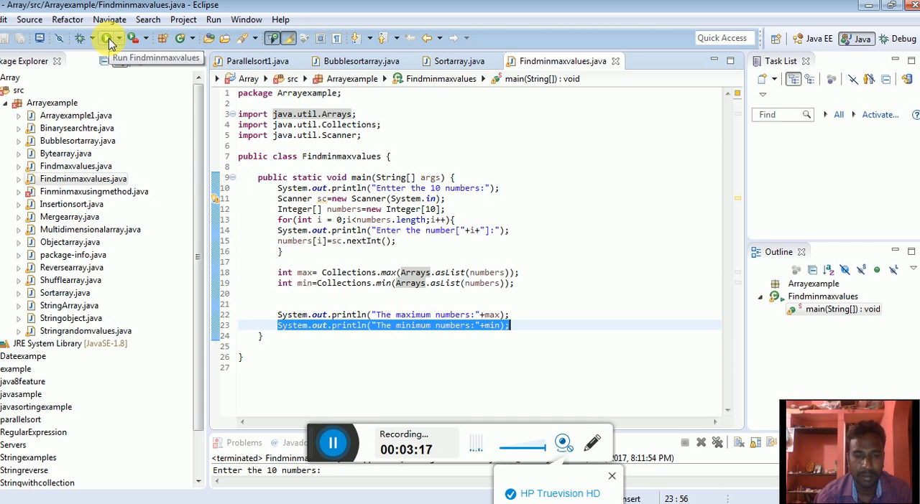
# - Run Findminmaxvalues from the toolbar so the console prompts for number[0]
pyautogui.click(106, 38)
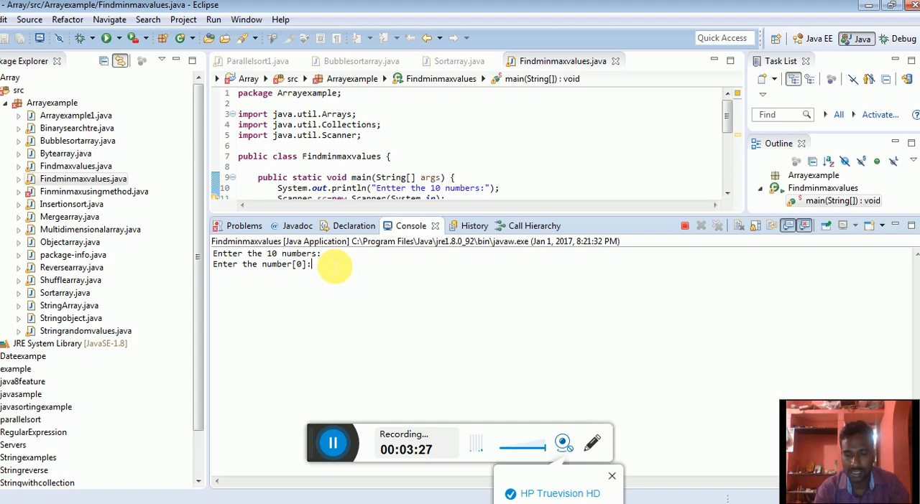
# - Enter the numbers 12, 23, 43, 55, 6, 99, 0 in the console and select the minimum result line
pyautogui.write('12')
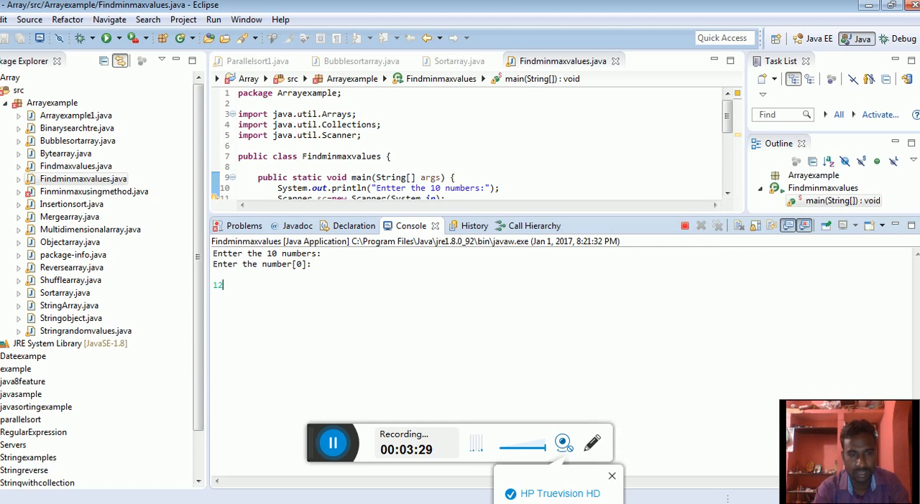
pyautogui.press('Return')
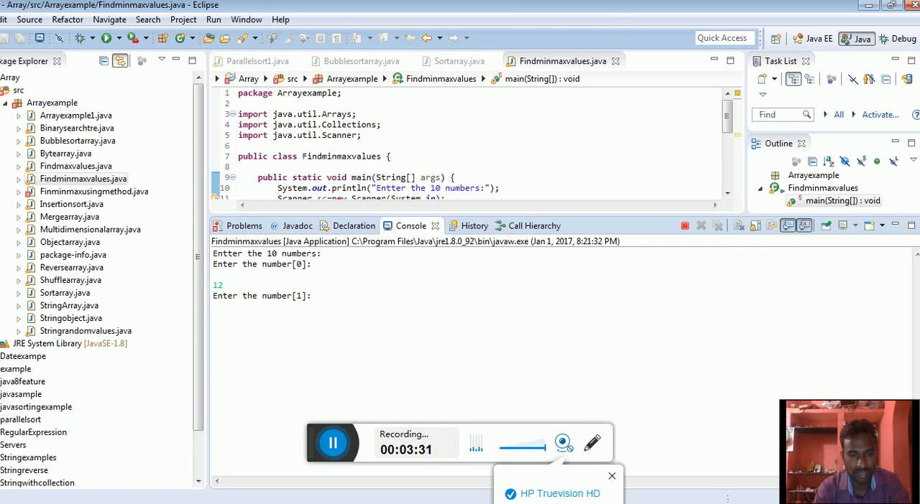
pyautogui.write('23')
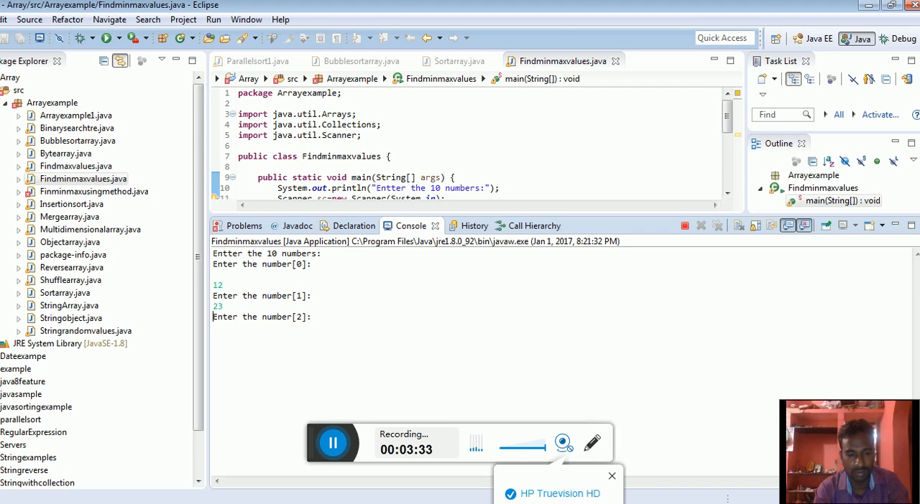
pyautogui.write('43')
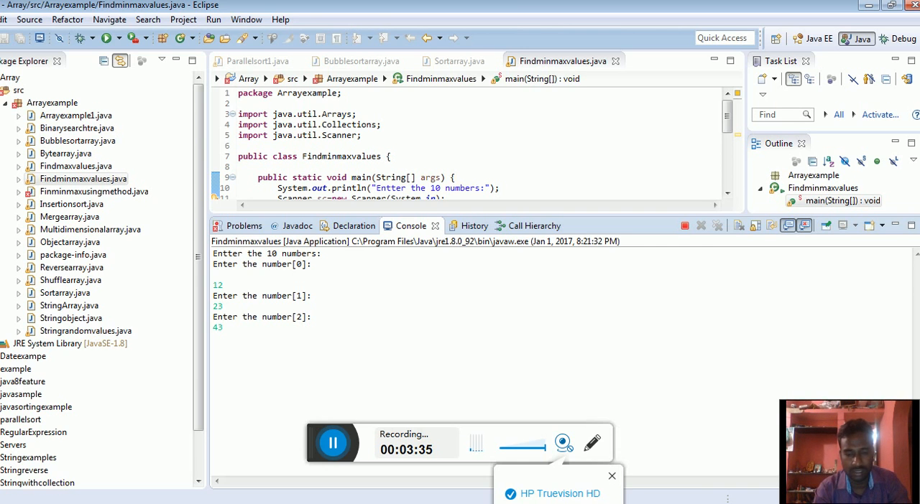
pyautogui.write('55')
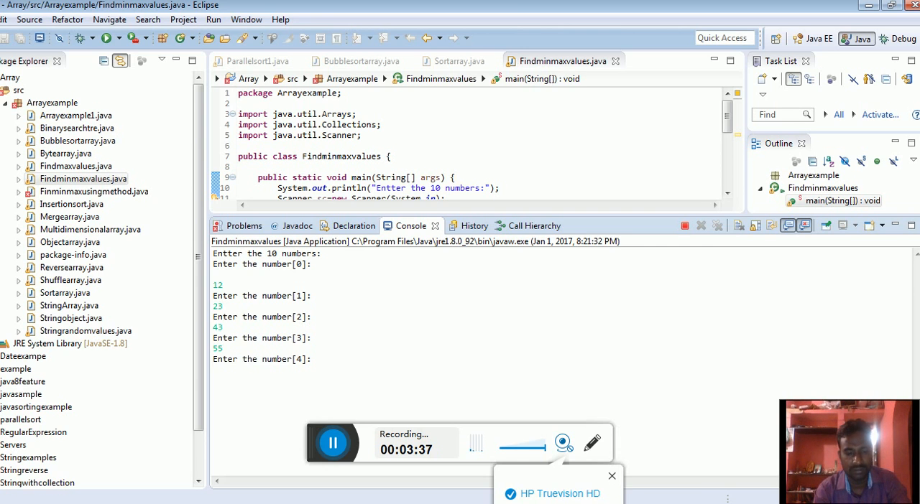
pyautogui.write('66')
pyautogui.write('78')
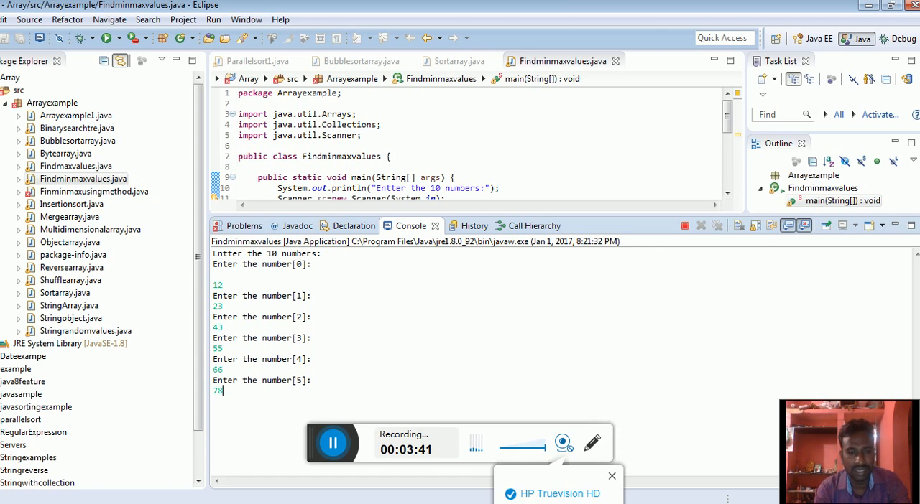
pyautogui.write('99')
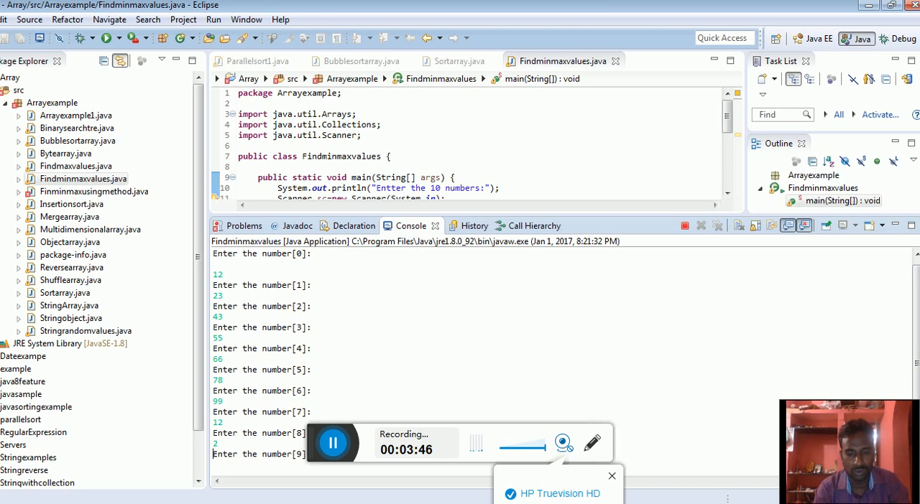
pyautogui.write('0')
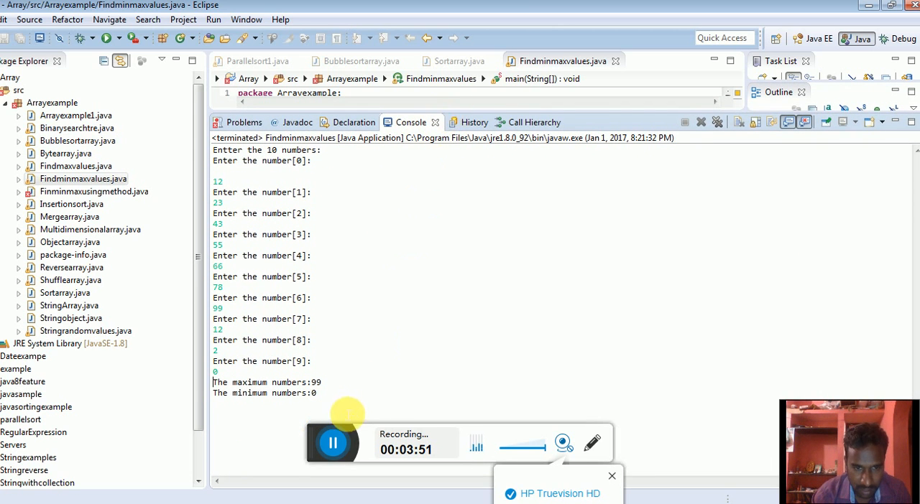
pyautogui.doubleClick(263, 393)
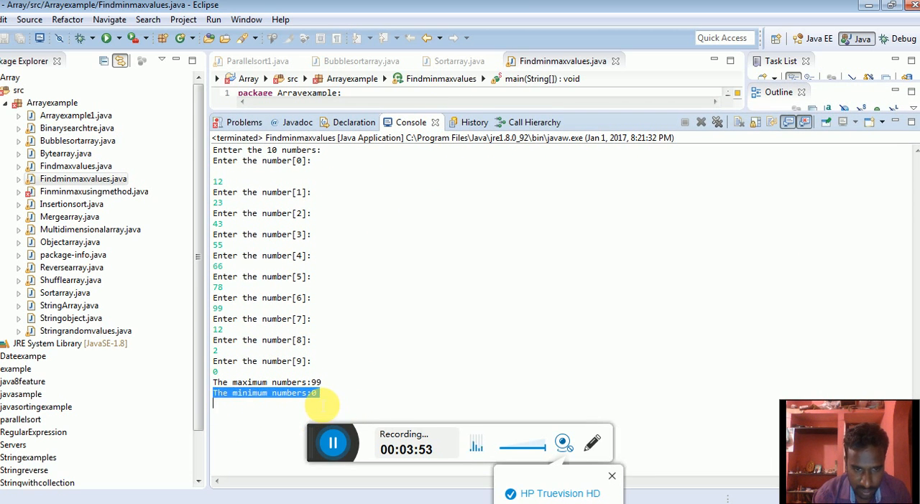